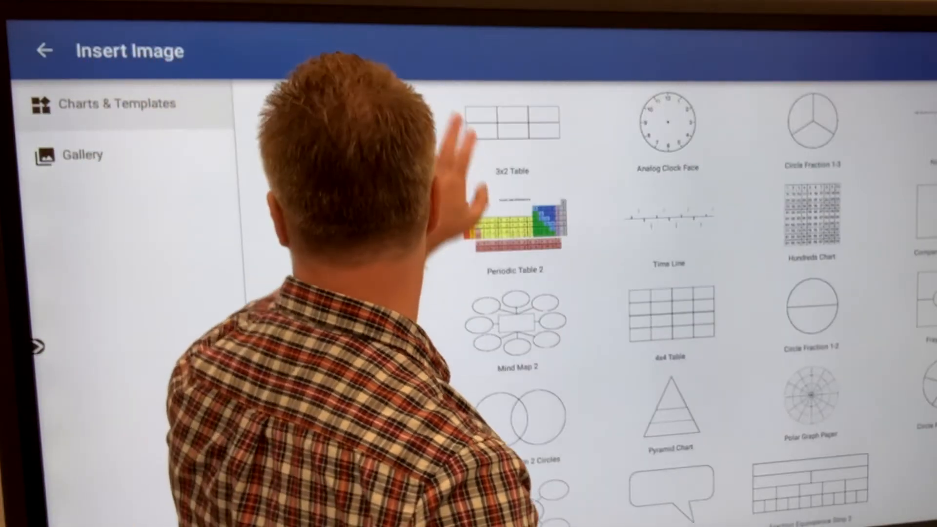
Scroll the Charts & Templates list and choose the Circle Fraction 1-4 template.
scroll("up", 3)
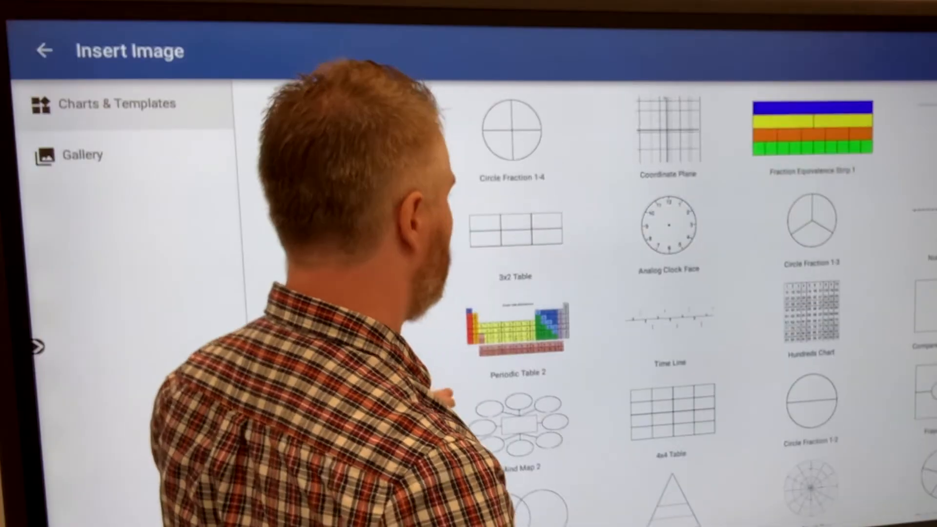
left_click(810, 219)
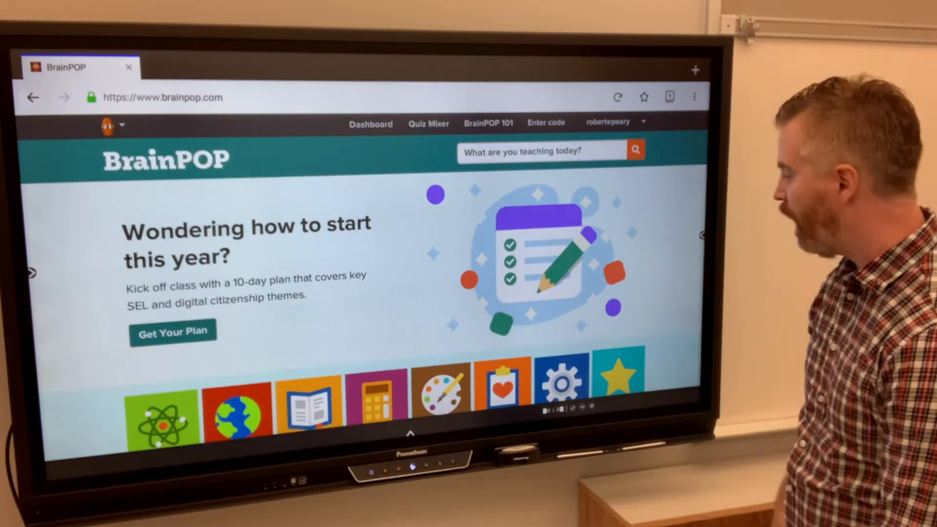
Launch the Promethean Store from the panel's app launcher.
left_click(410, 433)
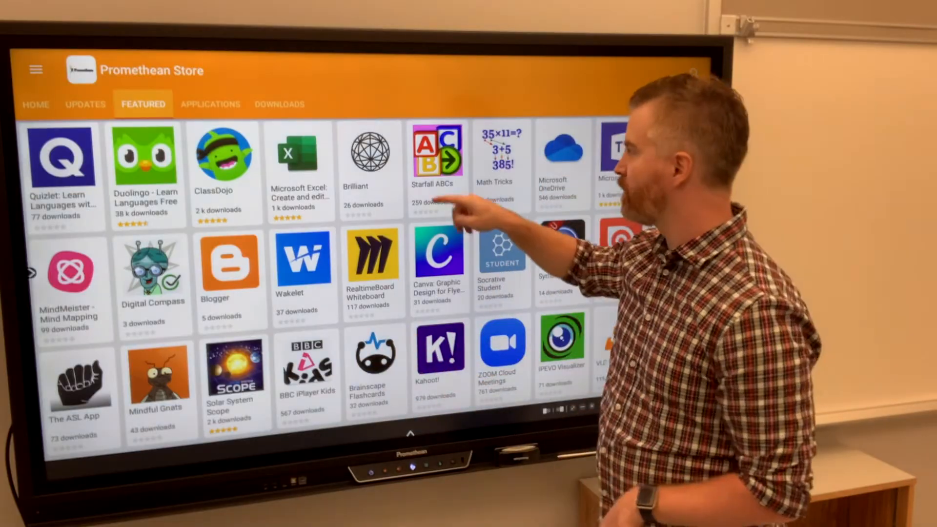
Open the Starfall ABCs store listing and launch the app.
left_click(436, 154)
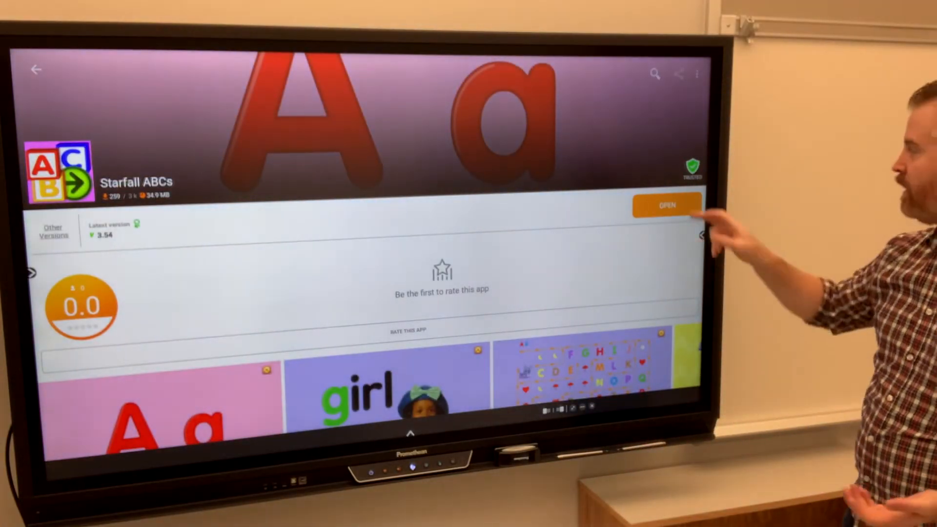
left_click(667, 205)
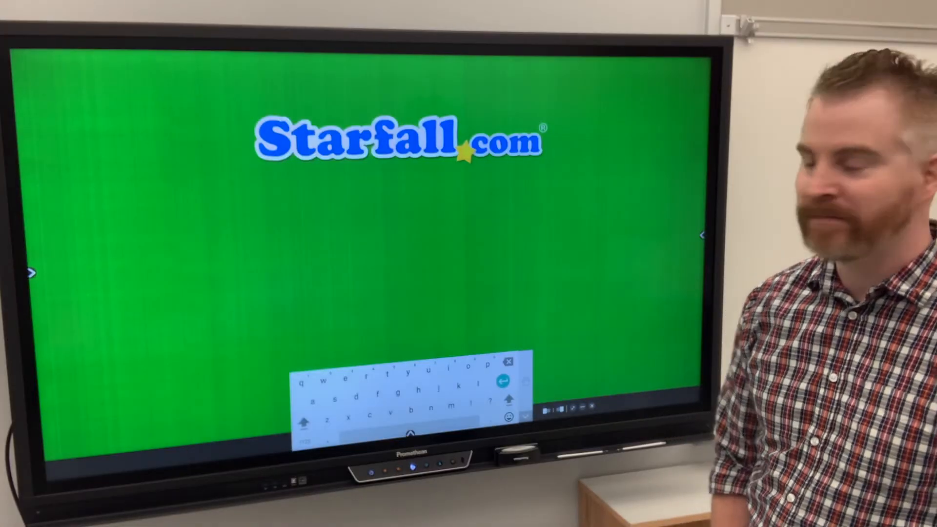